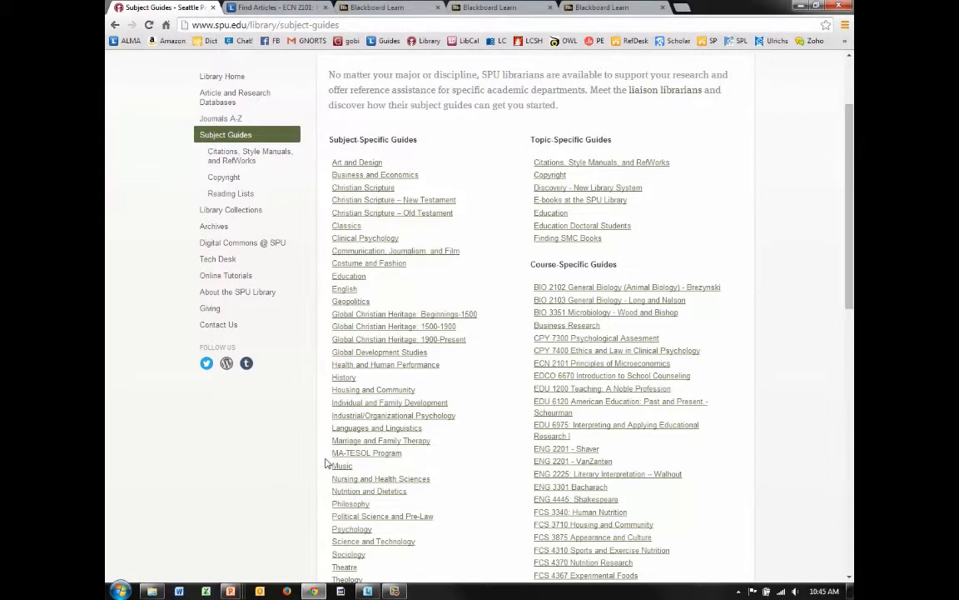
mouse_move(296, 464)
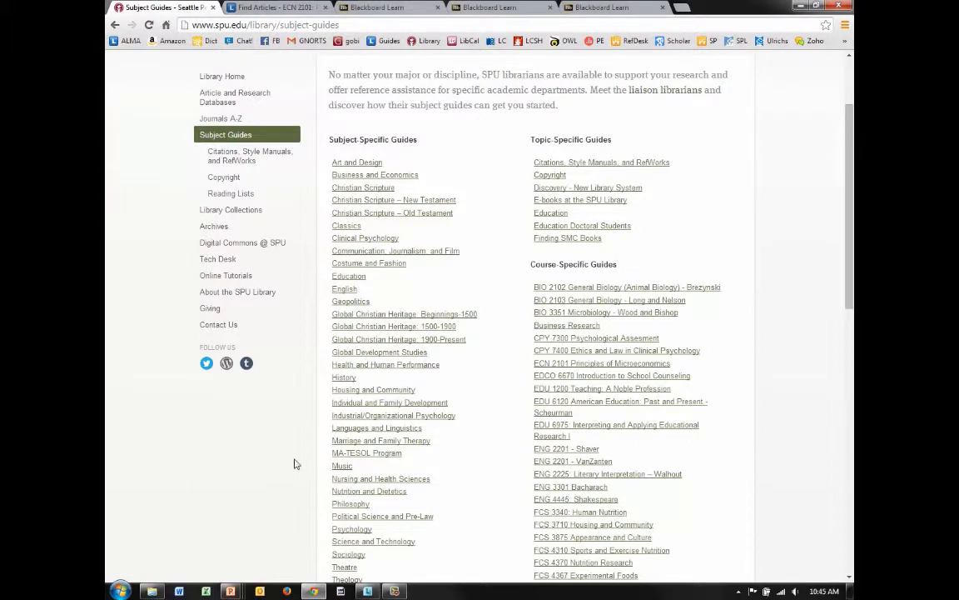
mouse_move(298, 485)
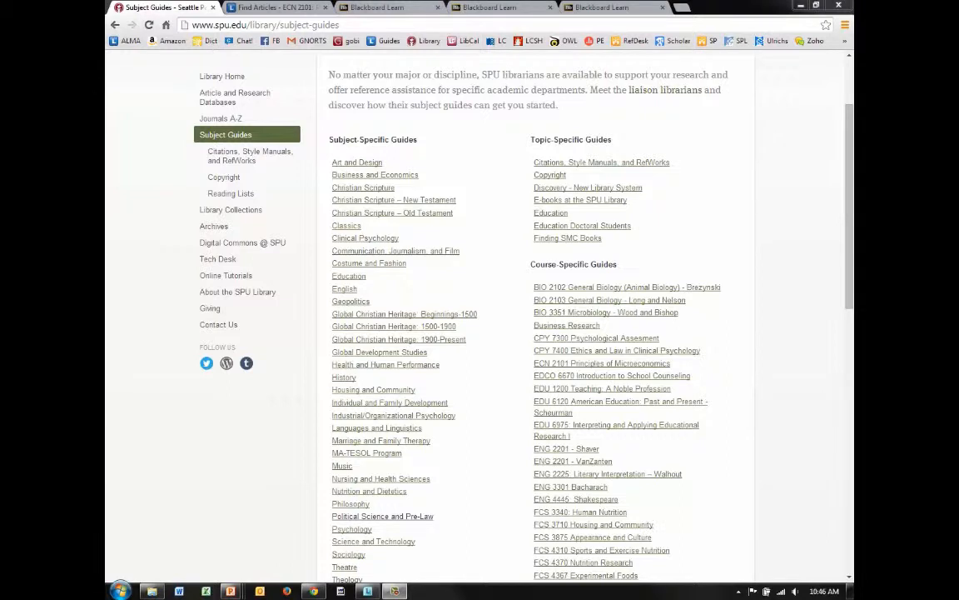
Open the ECN 2101 Find Articles guide and go to its Cite Sources page
click(275, 8)
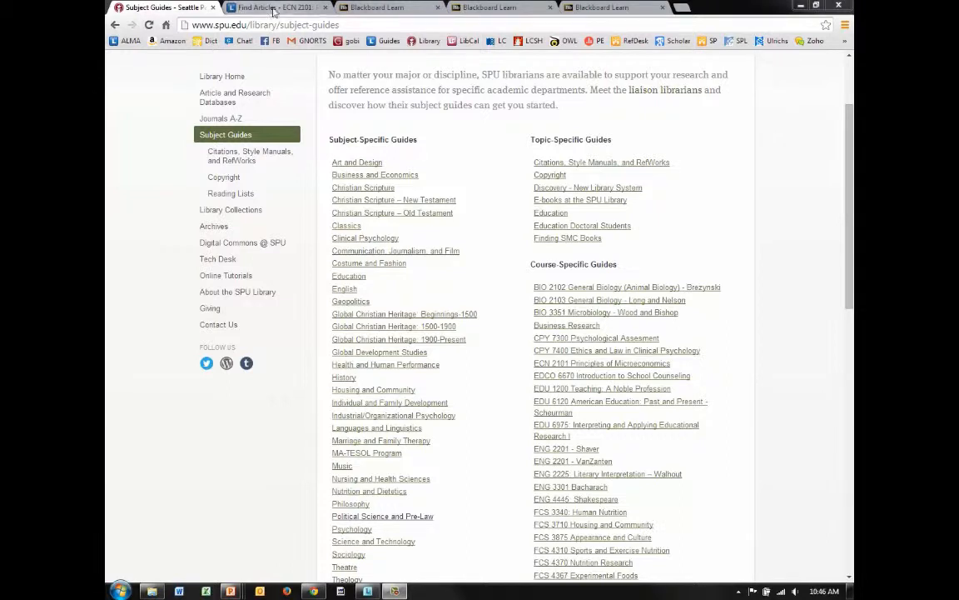
click(279, 8)
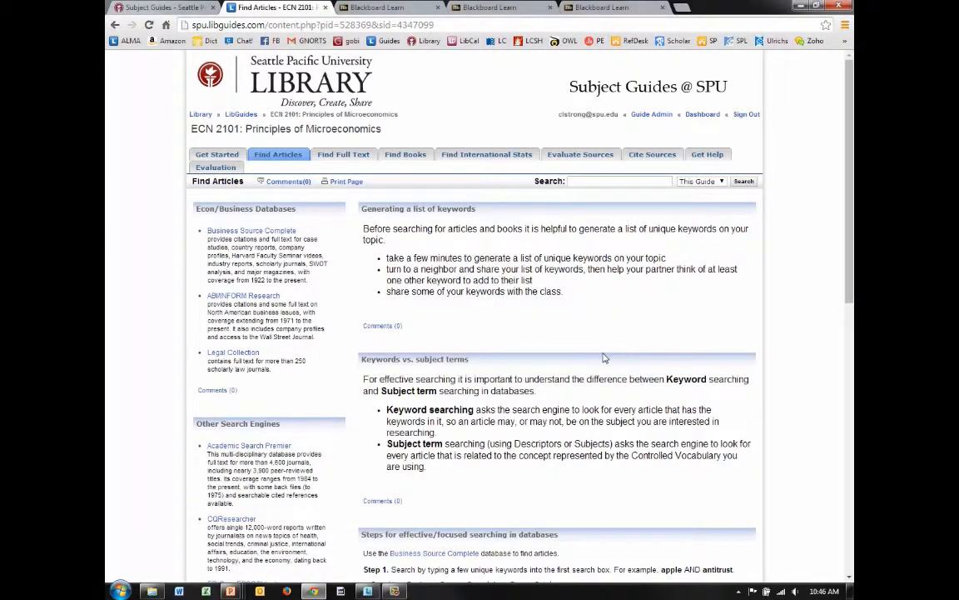
scroll(down, 3)
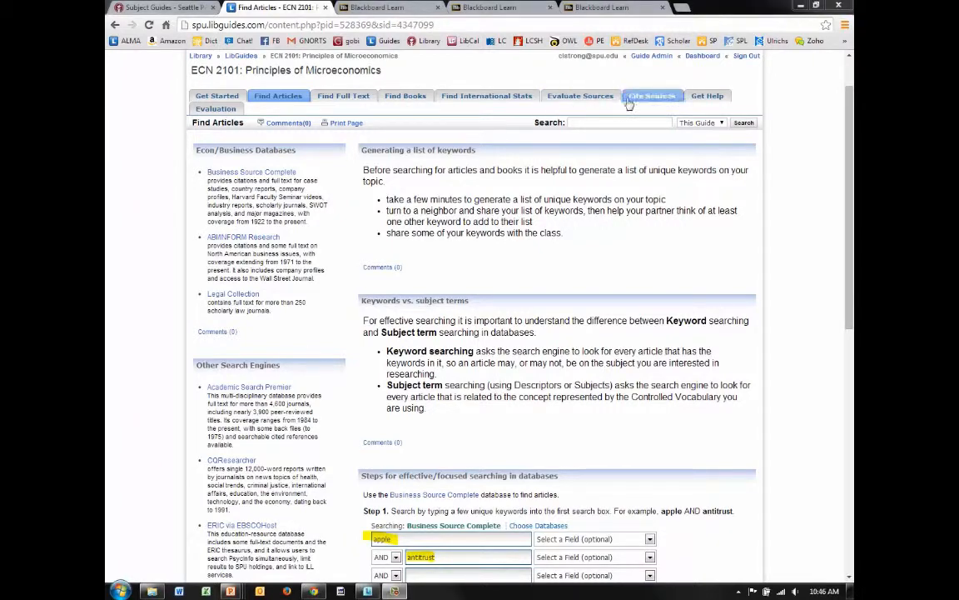
click(651, 94)
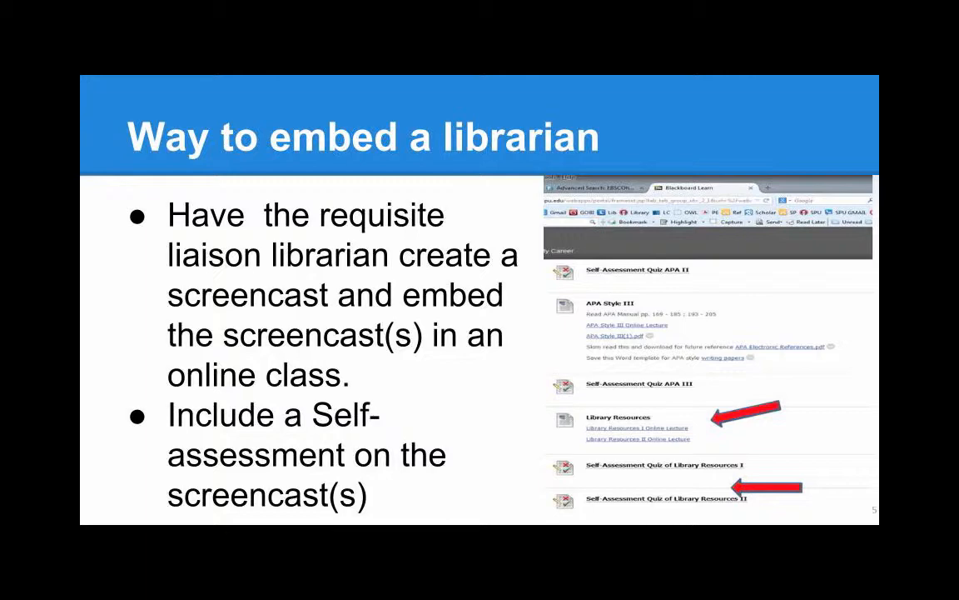
Return to the course content listing Library Resources lectures and self-assessment quizzes
click(374, 8)
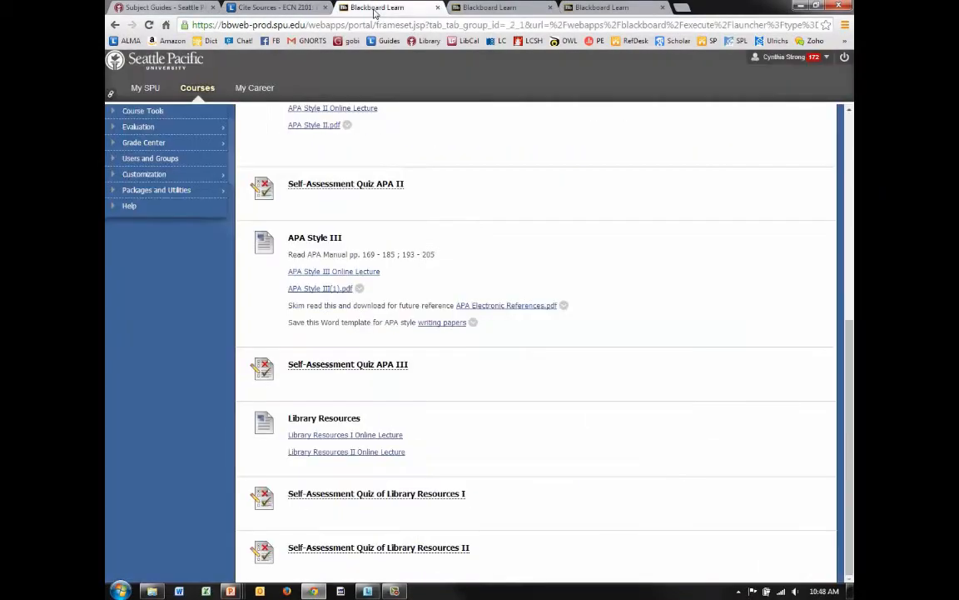
mouse_move(493, 441)
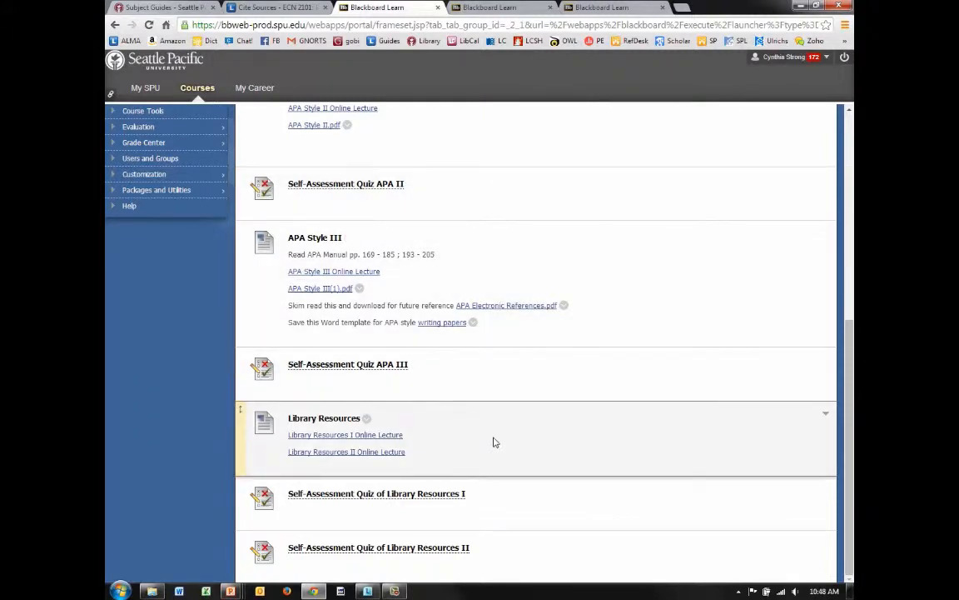
mouse_move(363, 413)
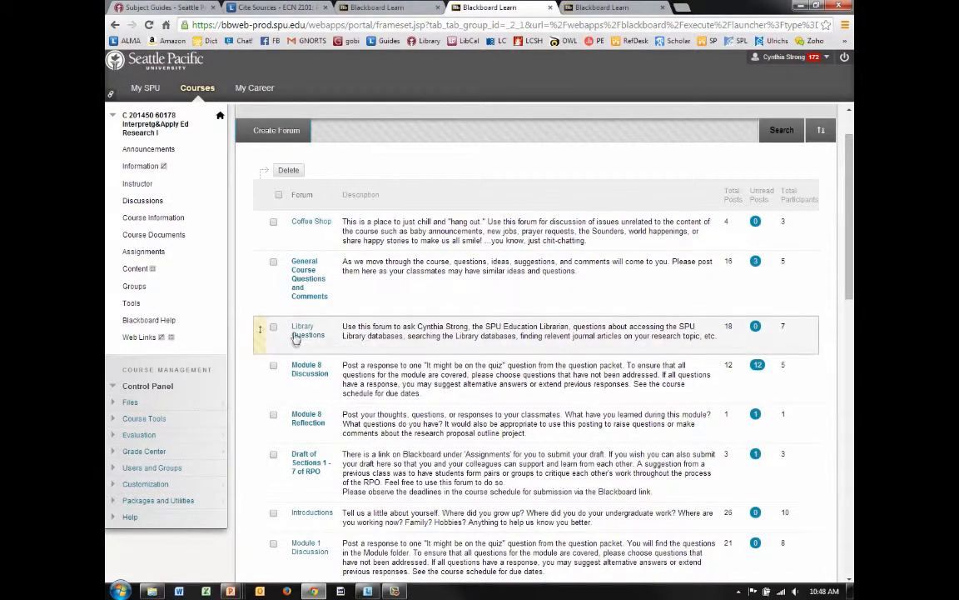
Open the Library Questions forum from the course discussion board
click(308, 330)
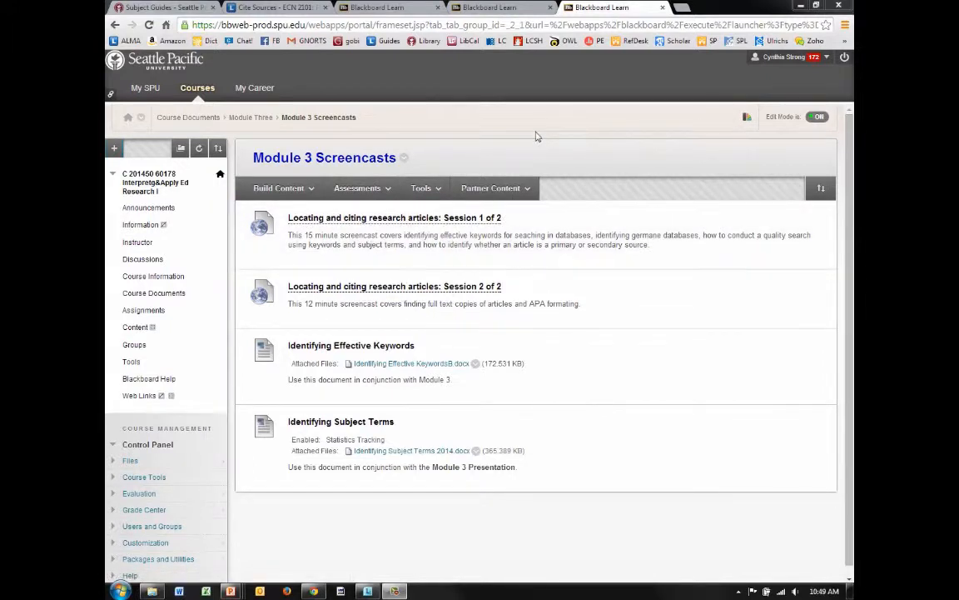
Show the Module 3 Screencasts tools list: Discussion Board, Blogs and Journals
click(424, 188)
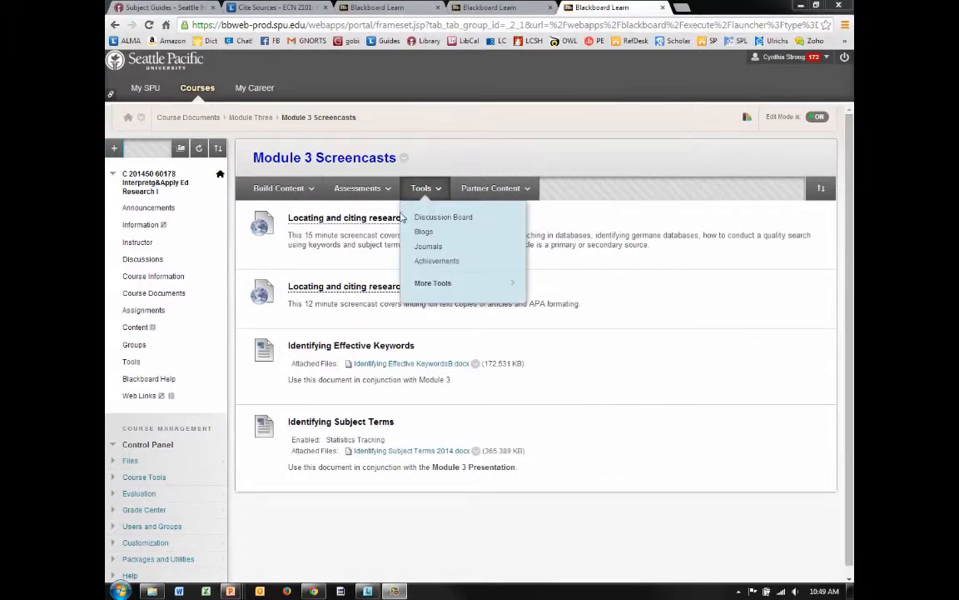